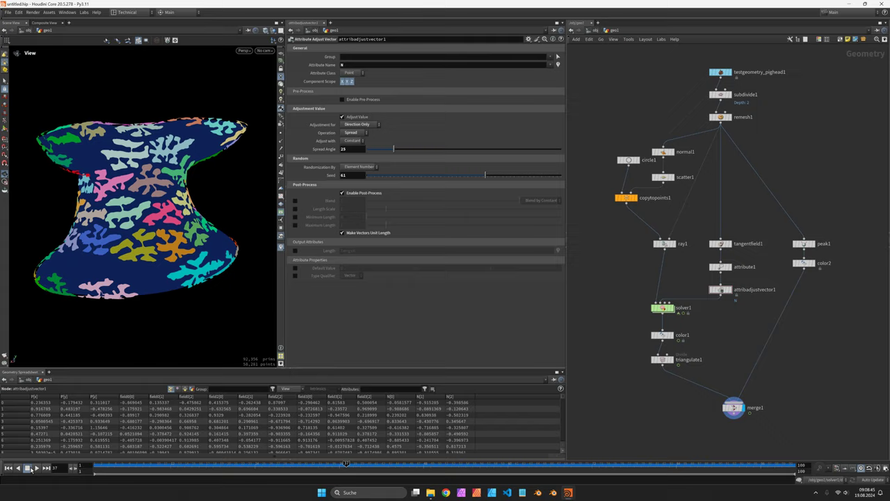
# Add a Circle SOP set to a polygon open arc, then begin adding a Solver.
pyautogui.press('tab')
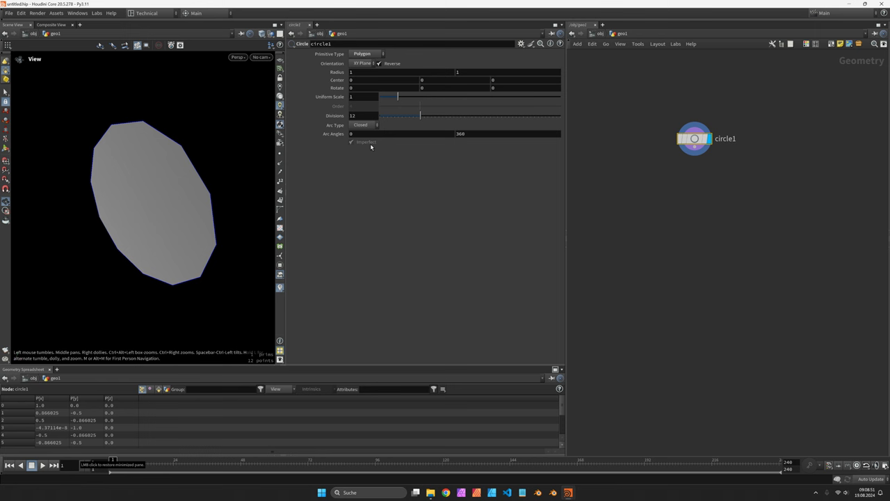
pyautogui.click(362, 125)
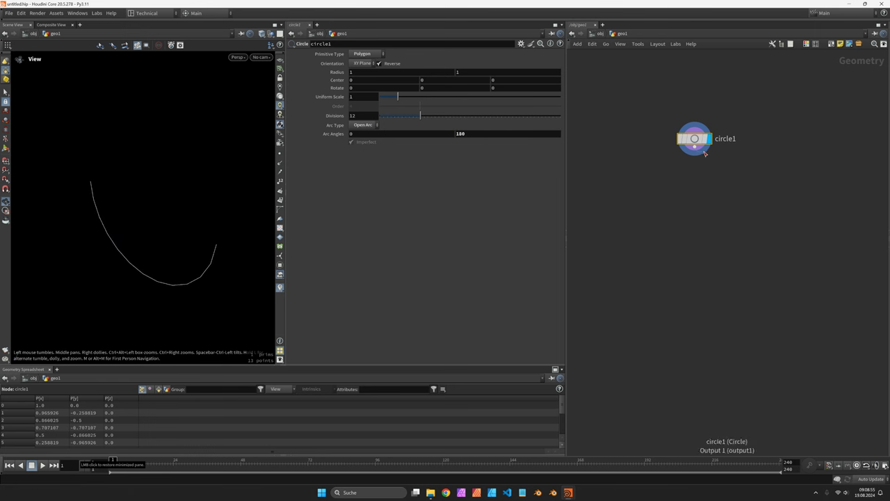
pyautogui.press('Tab')
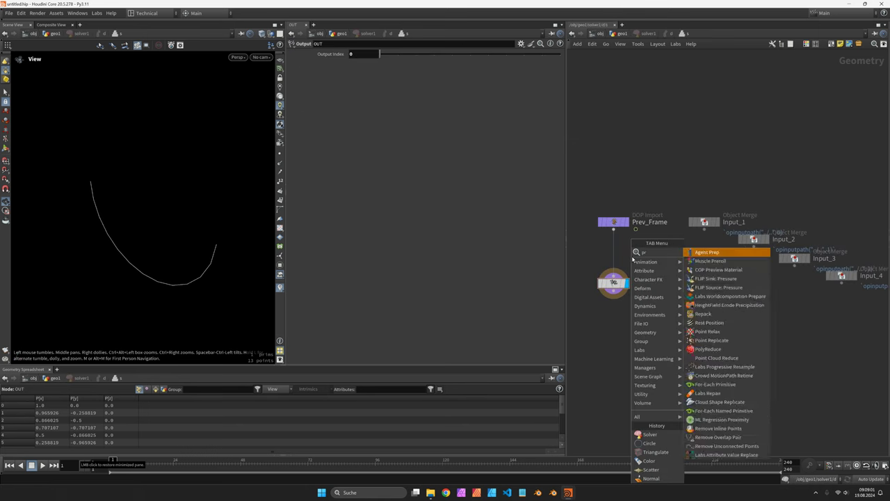
# Chain Point Relax without per-point radius attribute and Resample treating polygons as subdivision curves.
pyautogui.click(710, 331)
pyautogui.write('.1')
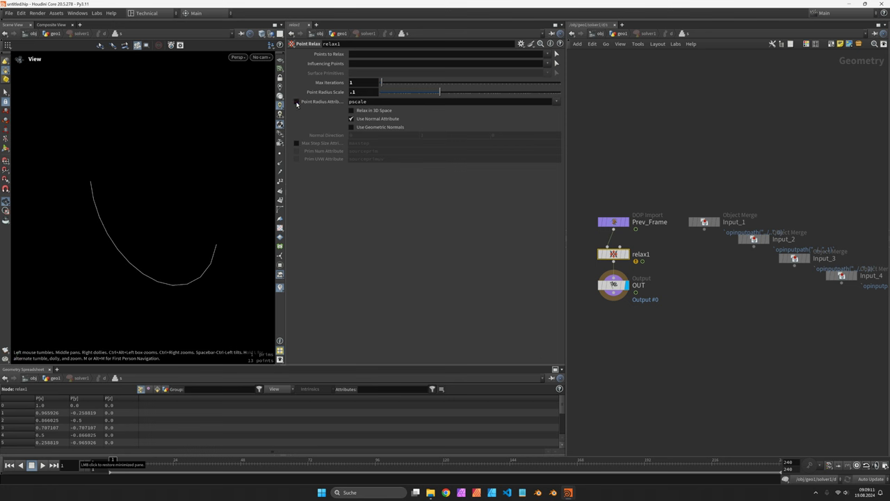
pyautogui.click(296, 101)
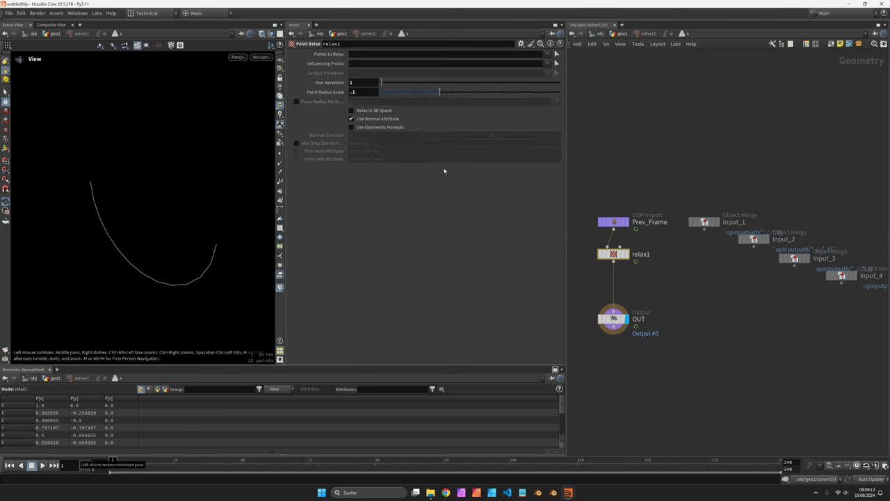
pyautogui.press('Tab')
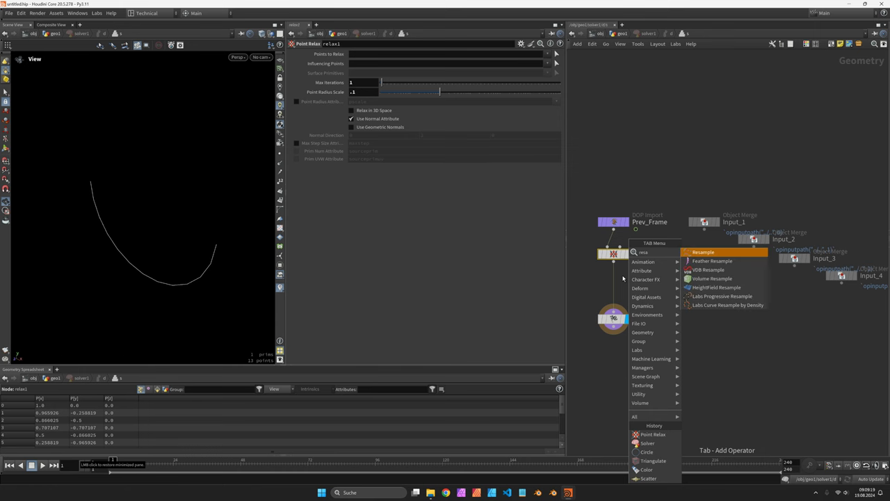
pyautogui.click(704, 252)
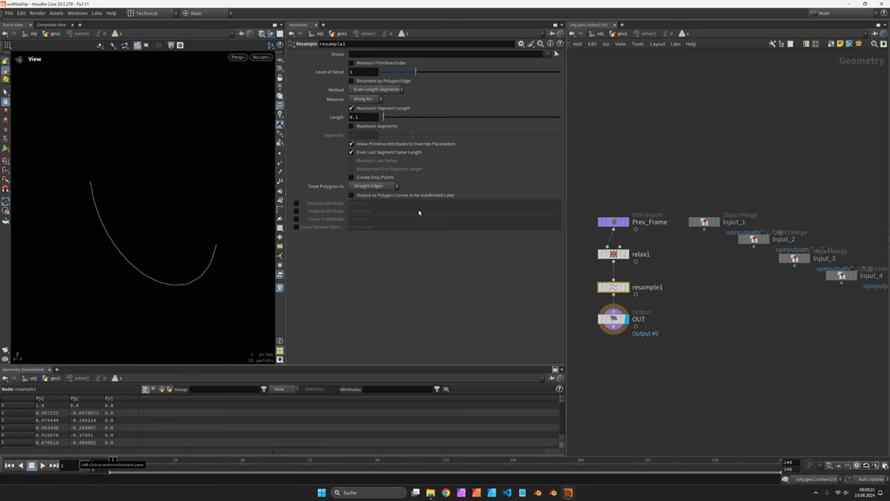
pyautogui.click(373, 186)
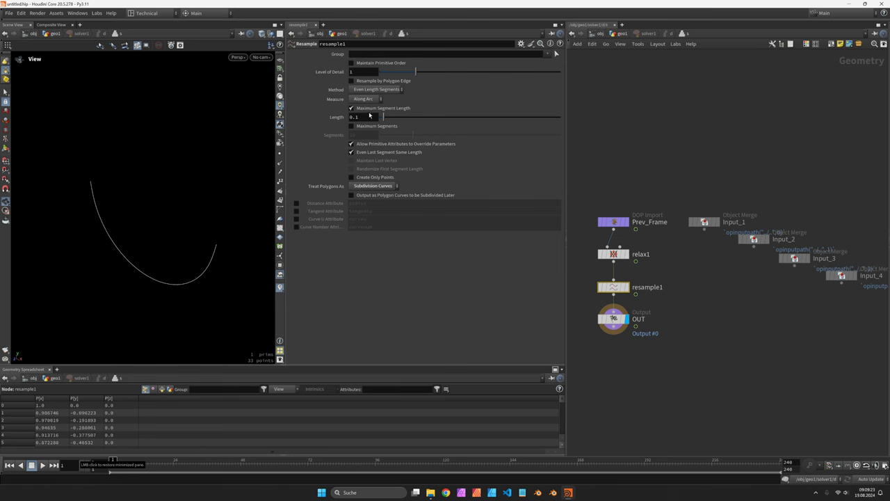
pyautogui.moveTo(202, 234)
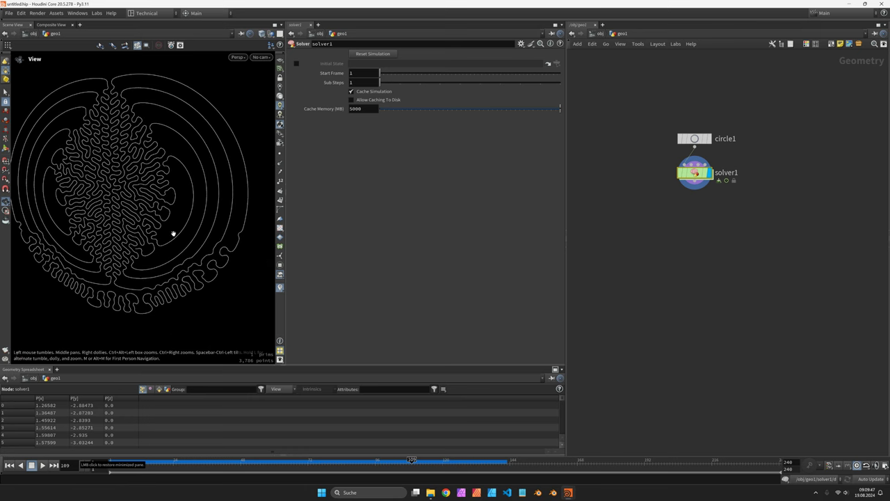
pyautogui.moveTo(172, 225)
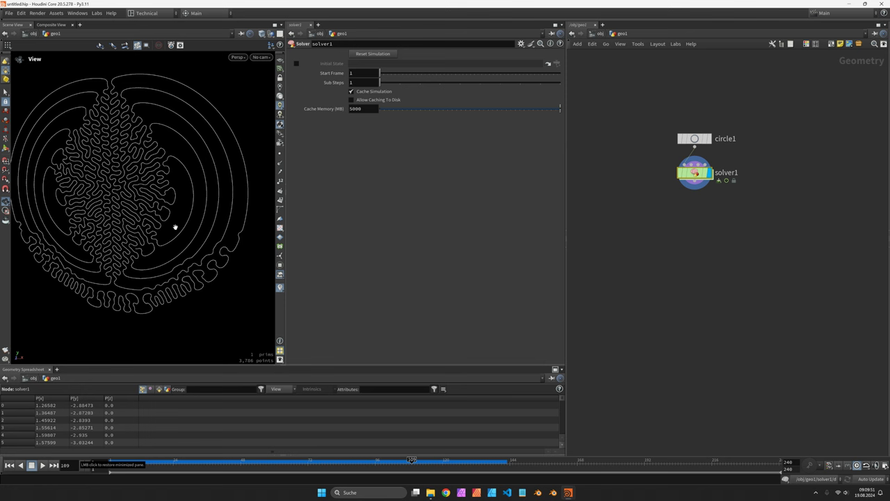
pyautogui.moveTo(189, 171)
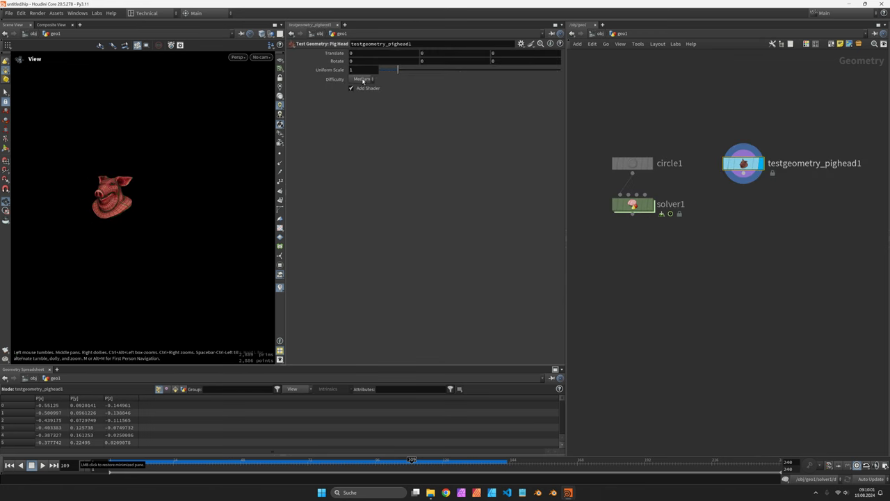
# Disable Add Shader on the pig head, append Subdivide and Remesh, and wire Remesh into the solver's second input.
pyautogui.click(362, 78)
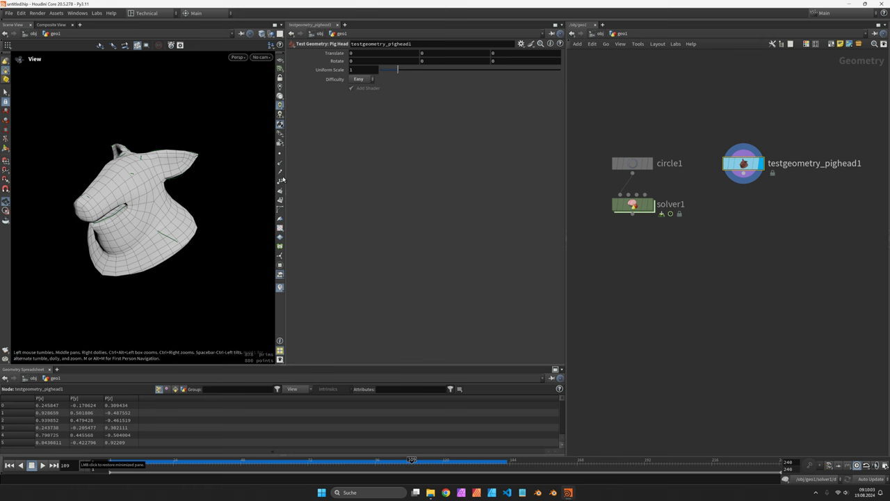
pyautogui.press('Tab')
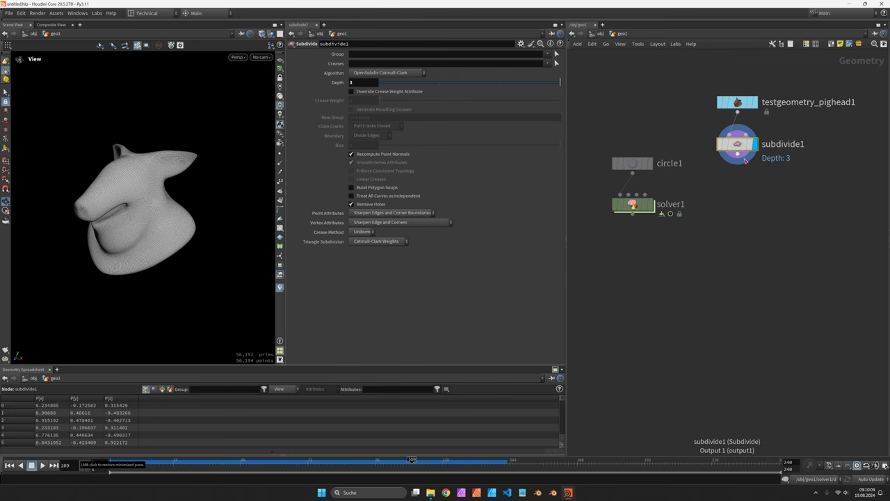
pyautogui.press('tab')
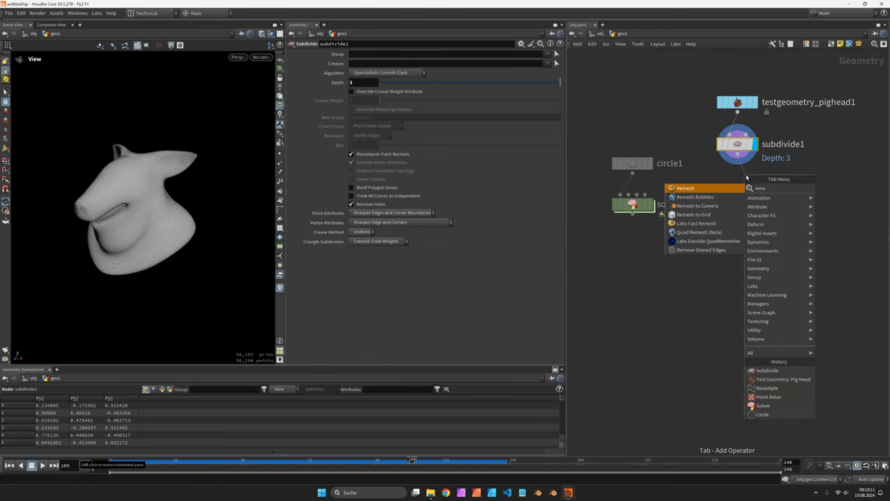
pyautogui.click(685, 188)
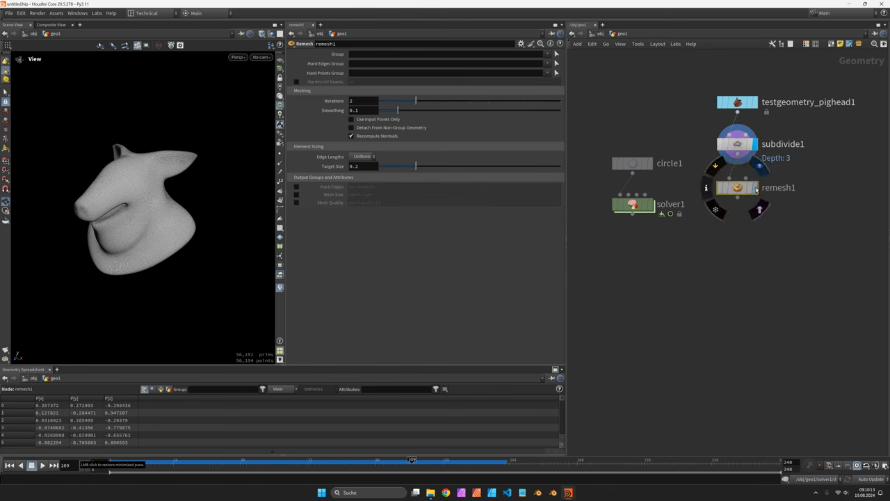
pyautogui.moveTo(398, 100); pyautogui.dragTo(487, 100)
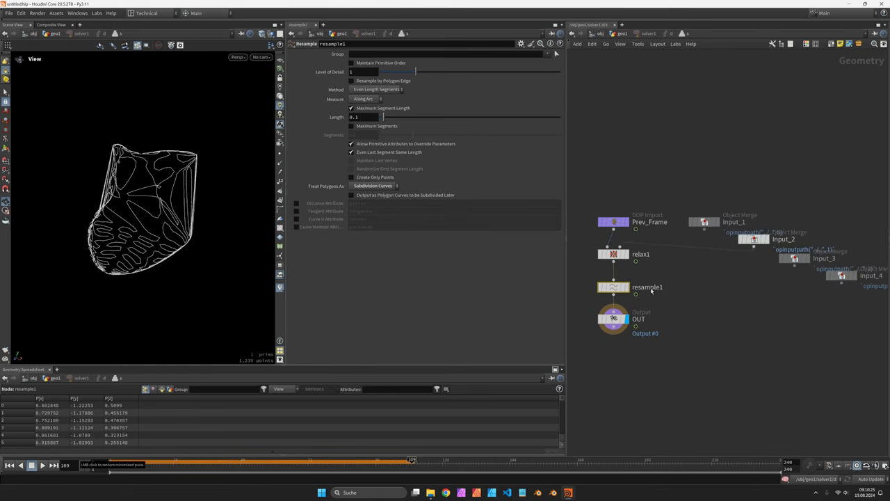
pyautogui.click(614, 254)
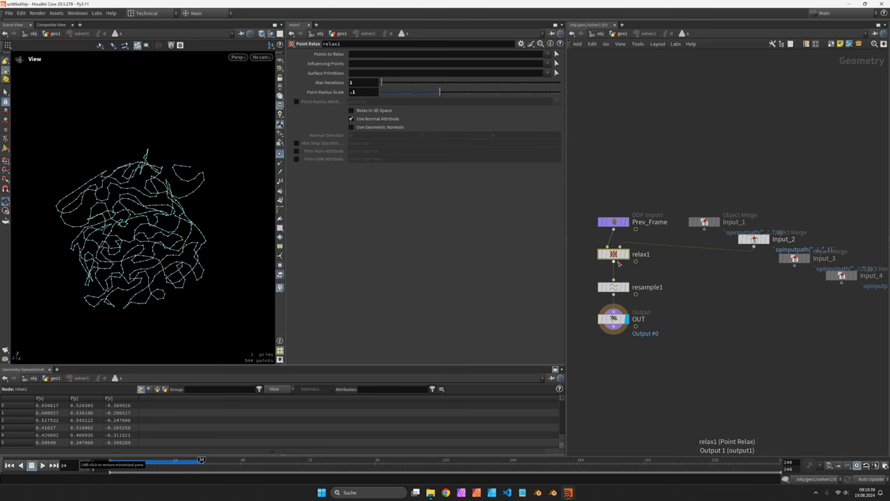
# Set Point Relax radius scale to .02 and Resample length to 0.01 inside the solver.
pyautogui.click(359, 92)
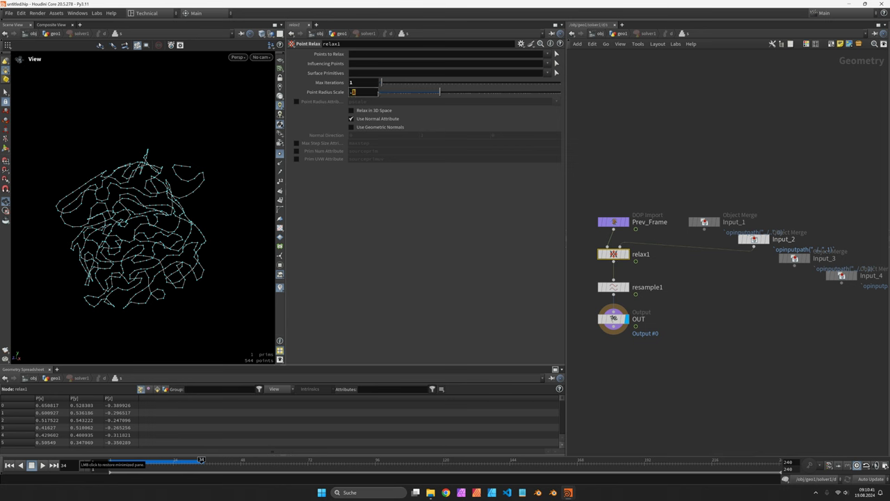
pyautogui.write('.02')
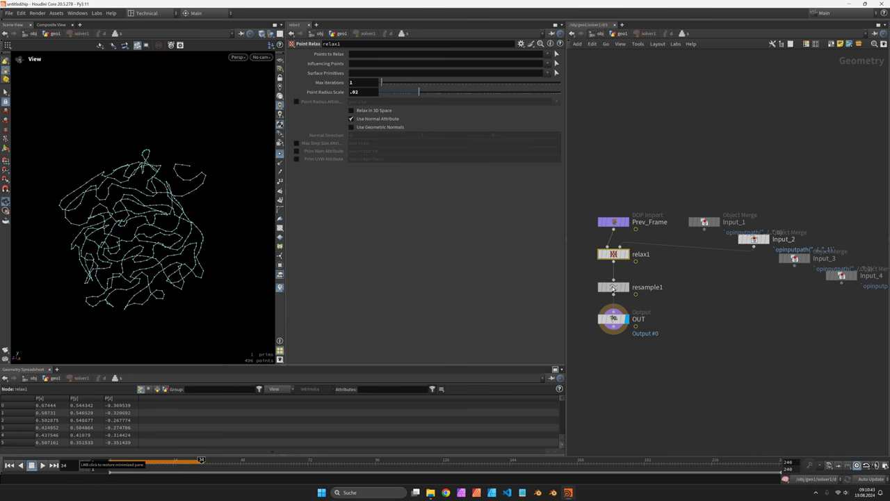
pyautogui.click(612, 287)
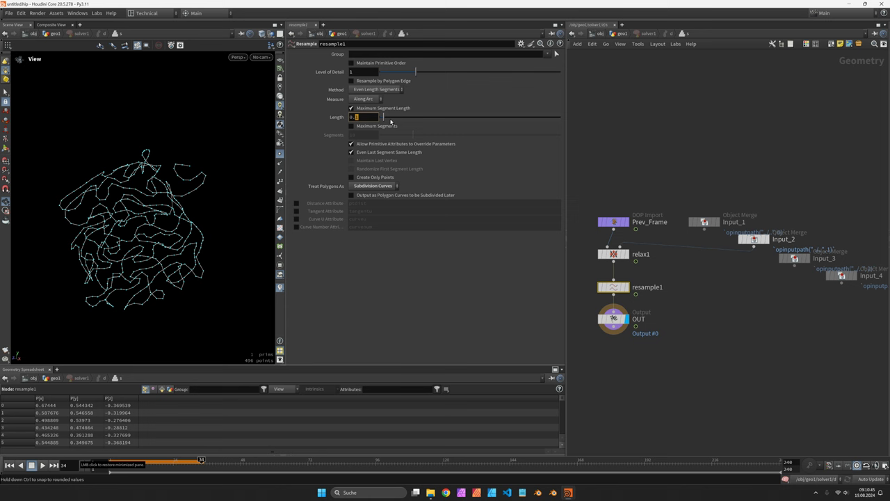
pyautogui.write('0.01')
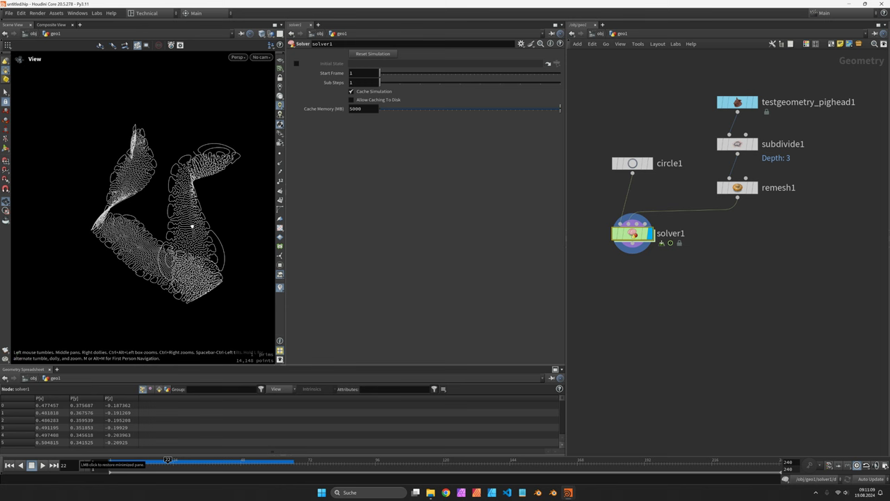
# Add a Tangent Field SOP after remesh1 and inspect its field lines over the head.
pyautogui.press('Tab')
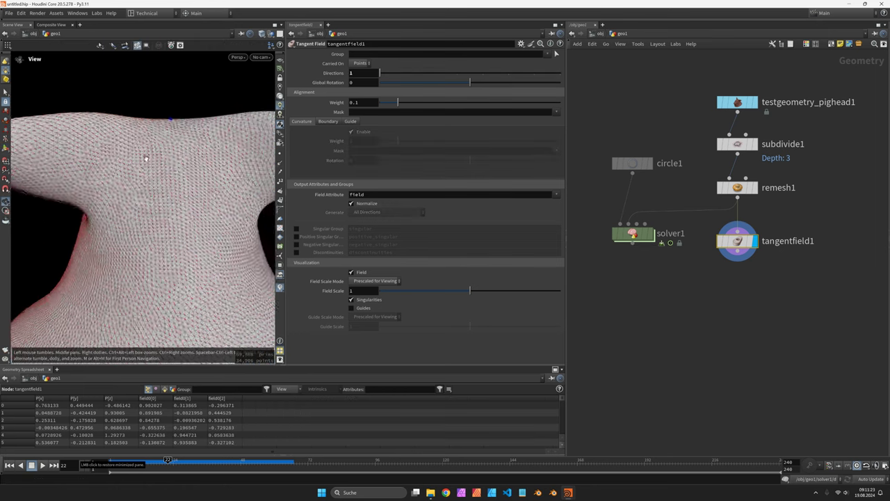
pyautogui.moveTo(146, 160); pyautogui.dragTo(150, 226)
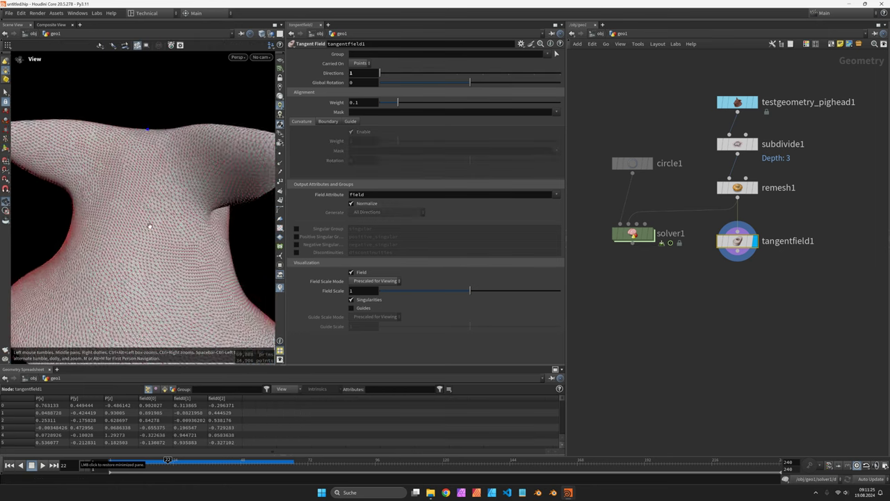
pyautogui.moveTo(151, 225); pyautogui.dragTo(215, 214)
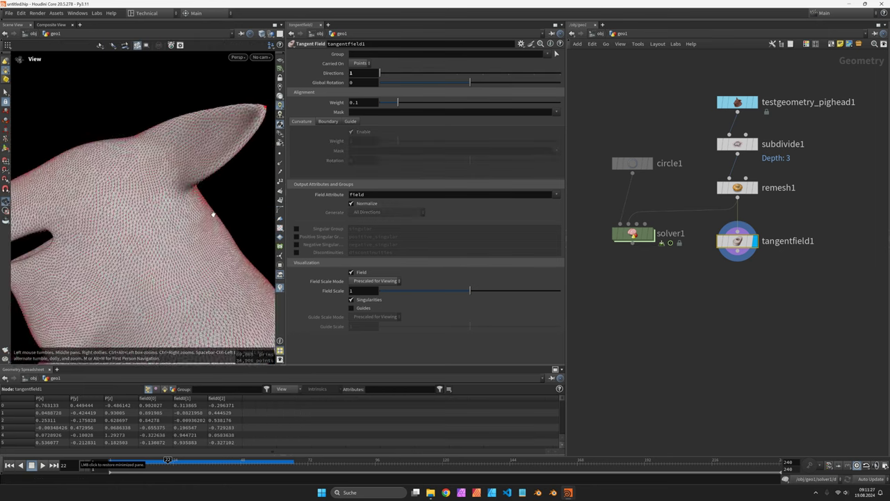
pyautogui.moveTo(211, 215); pyautogui.dragTo(156, 209)
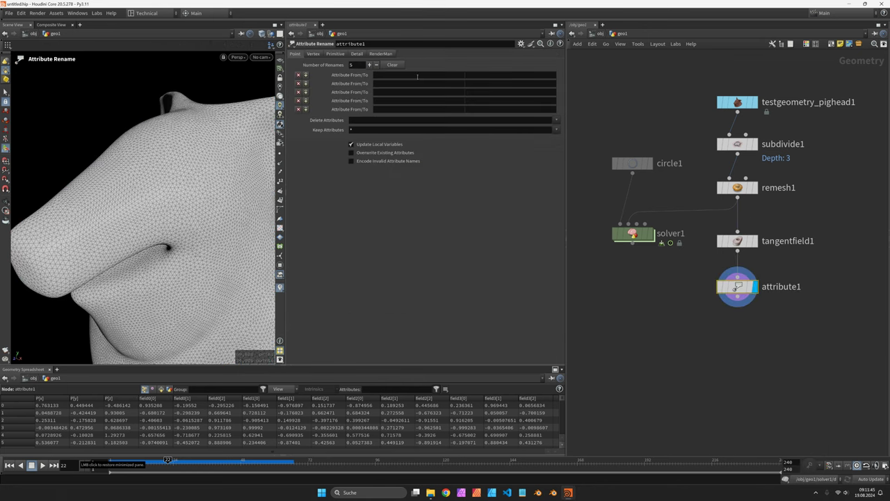
# Rename the field0 attribute to N in an Attribute Rename SOP after the tangent field.
pyautogui.write('field0')
pyautogui.write('adjust')
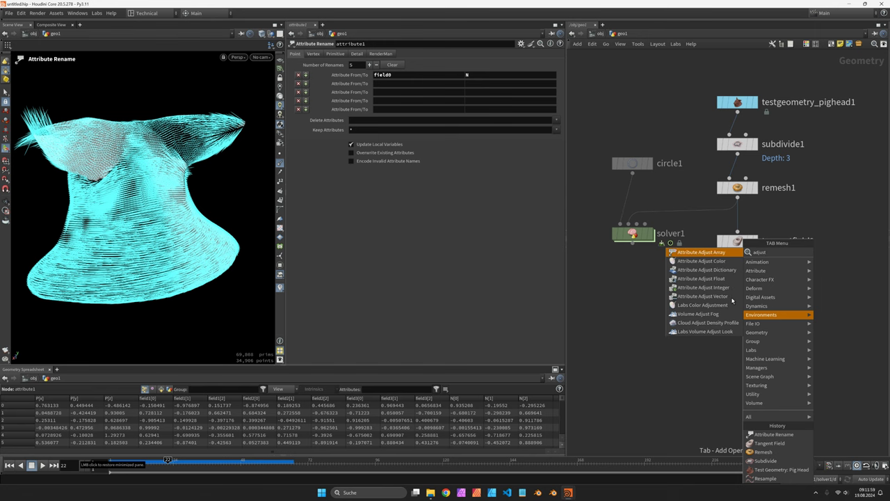
# Add Attribute Adjust Vector on N: Direction Only, Spread operation, post-process to unit length; move solver1 below it.
pyautogui.click(703, 295)
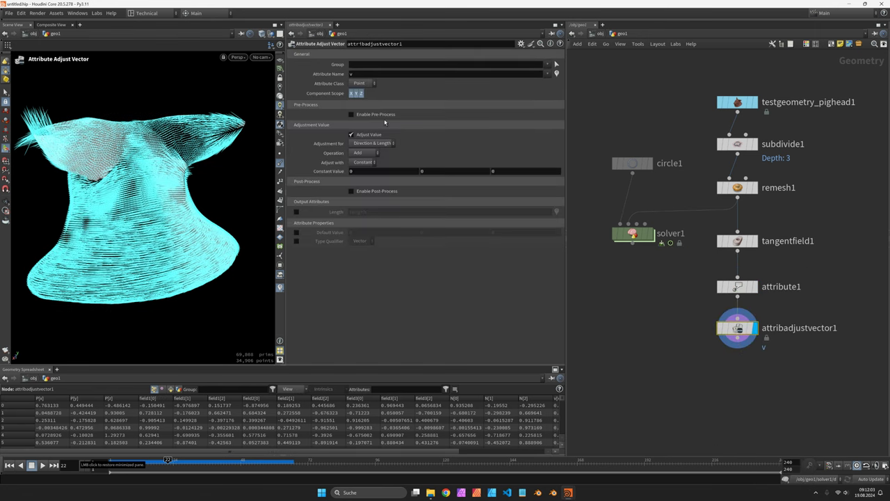
pyautogui.click(446, 74)
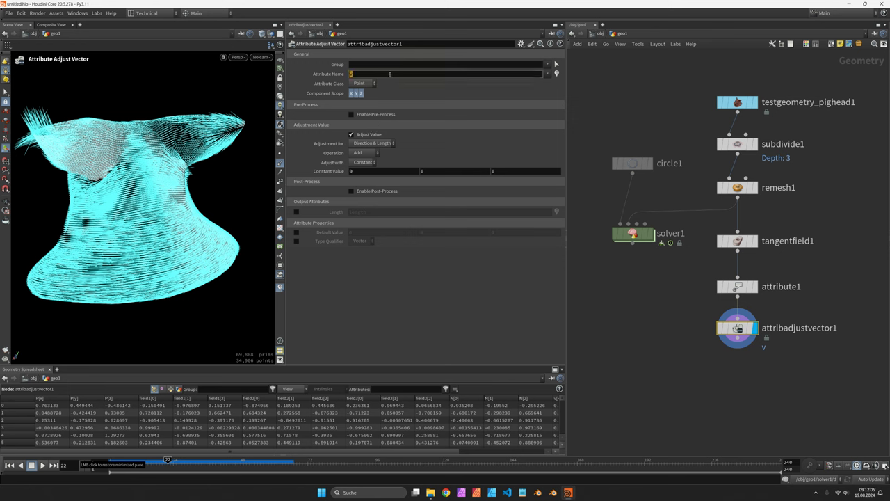
pyautogui.click(373, 144)
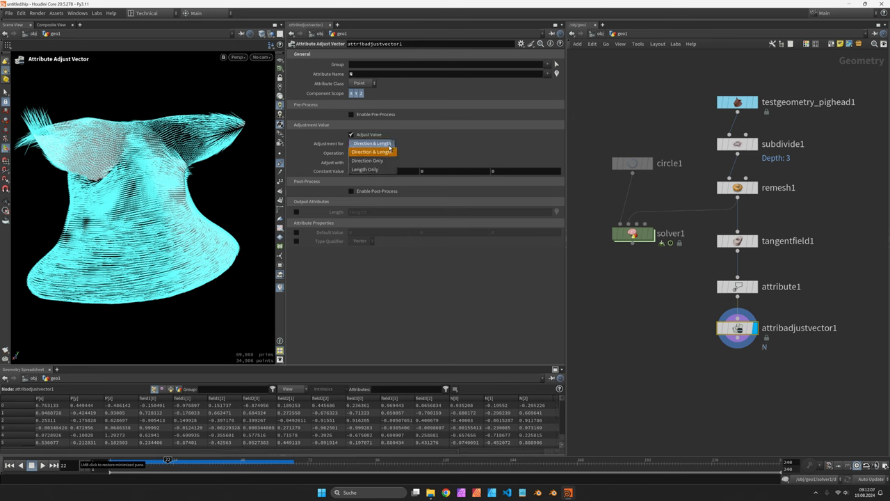
pyautogui.click(367, 160)
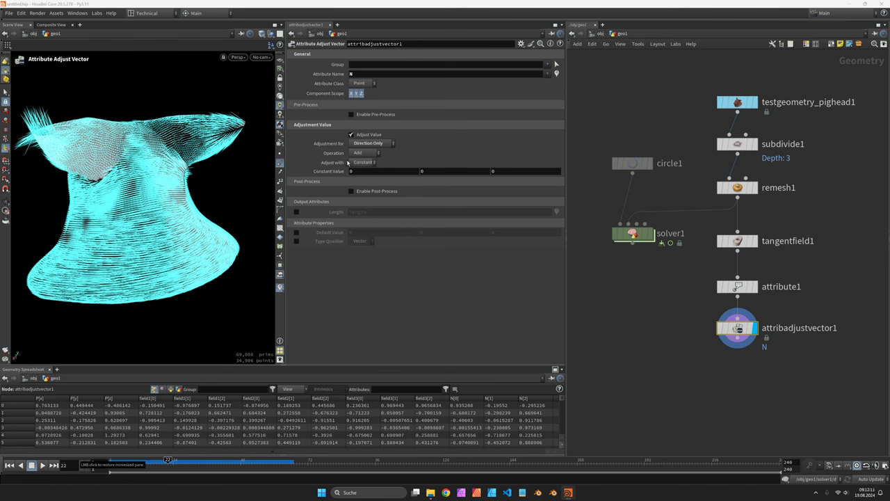
pyautogui.click(365, 152)
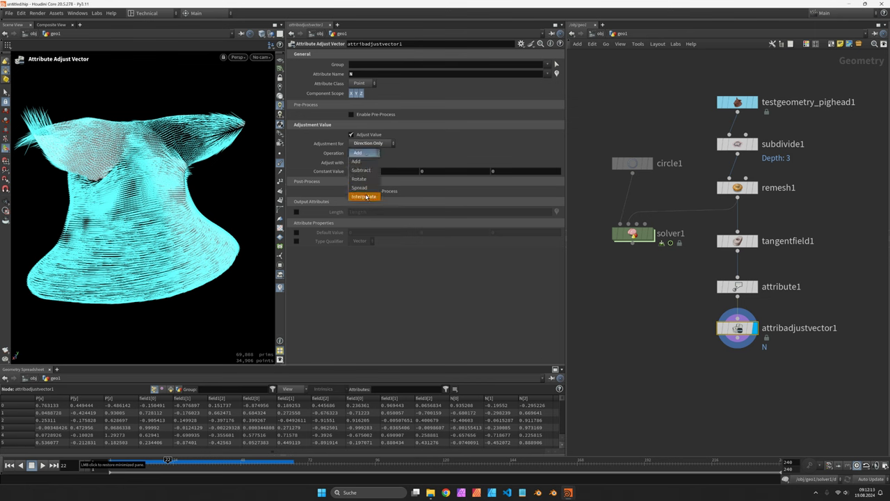
pyautogui.click(359, 187)
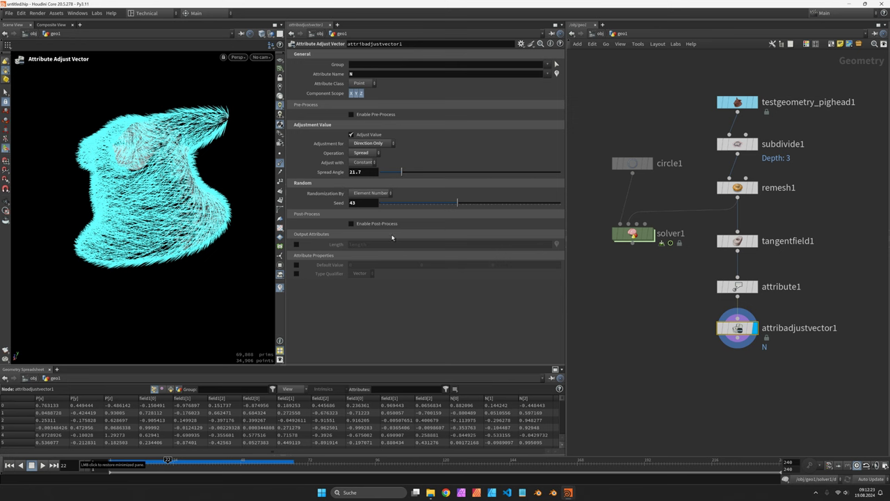
pyautogui.click(352, 222)
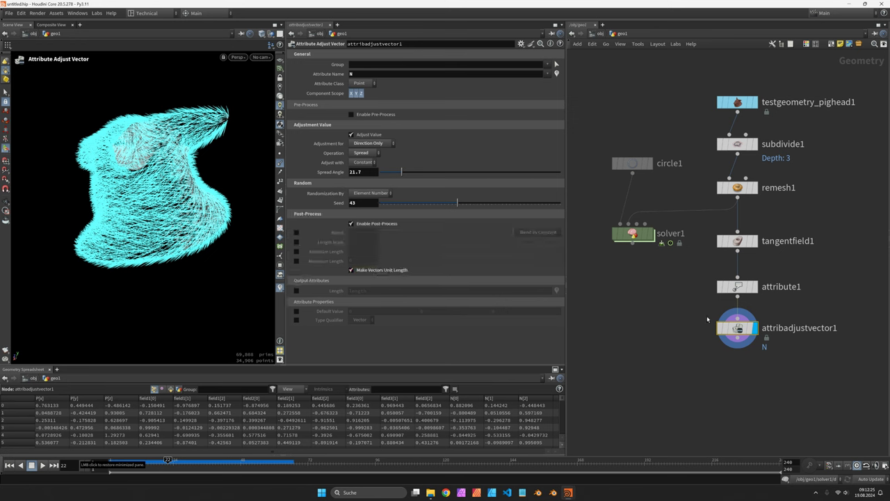
pyautogui.moveTo(633, 233); pyautogui.dragTo(633, 375)
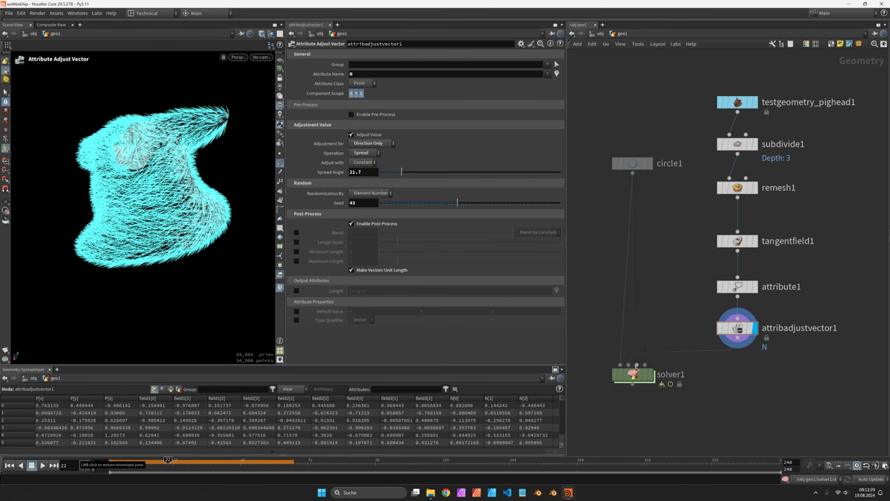
# Inside solver1, toggle the normals option on relax1 so relaxation follows the adjusted N field.
pyautogui.click(633, 375)
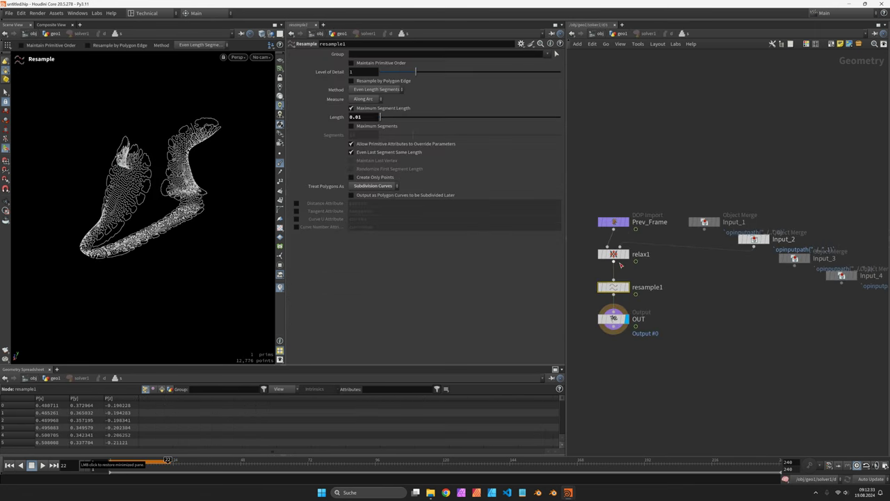
pyautogui.click(614, 253)
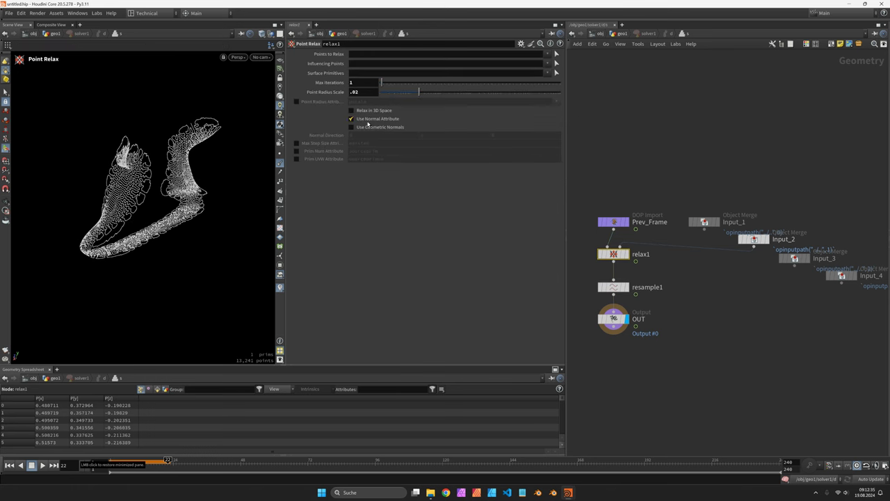
pyautogui.moveTo(367, 118)
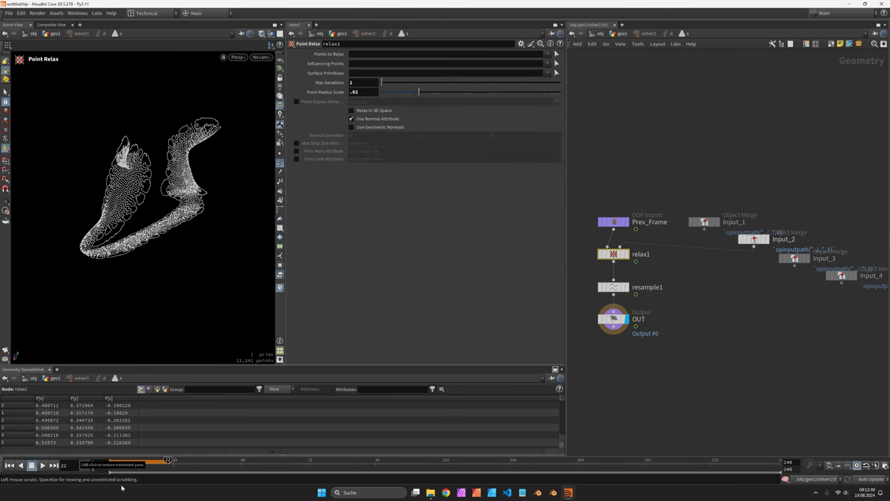
pyautogui.click(42, 465)
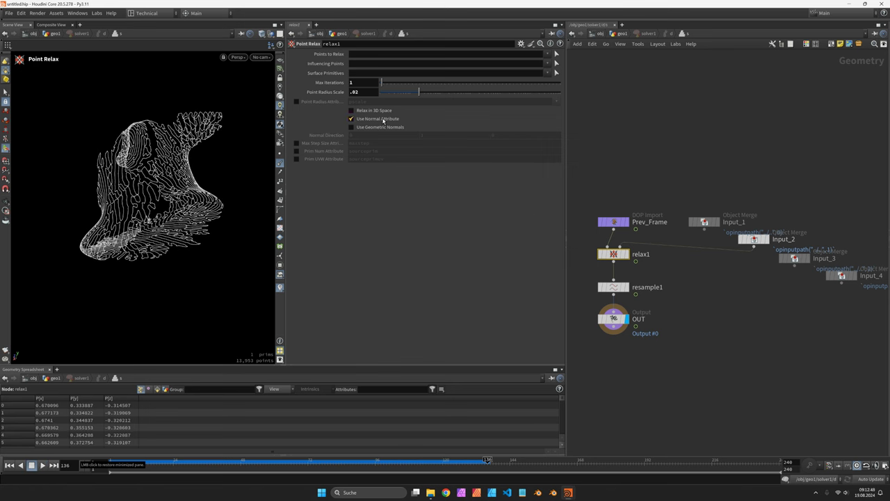
pyautogui.moveTo(383, 118)
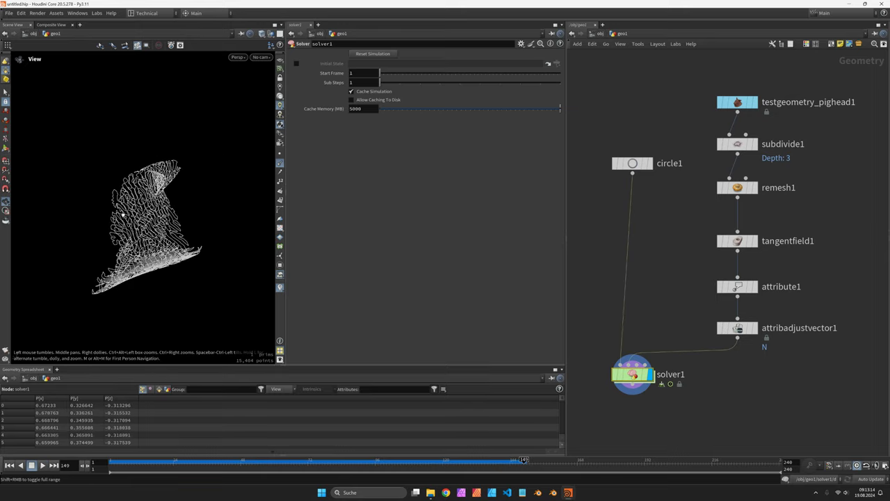
# Add Normal and Scatter after remesh1, copy circle1 onto the scattered points, and feed it into solver1.
pyautogui.click(632, 163)
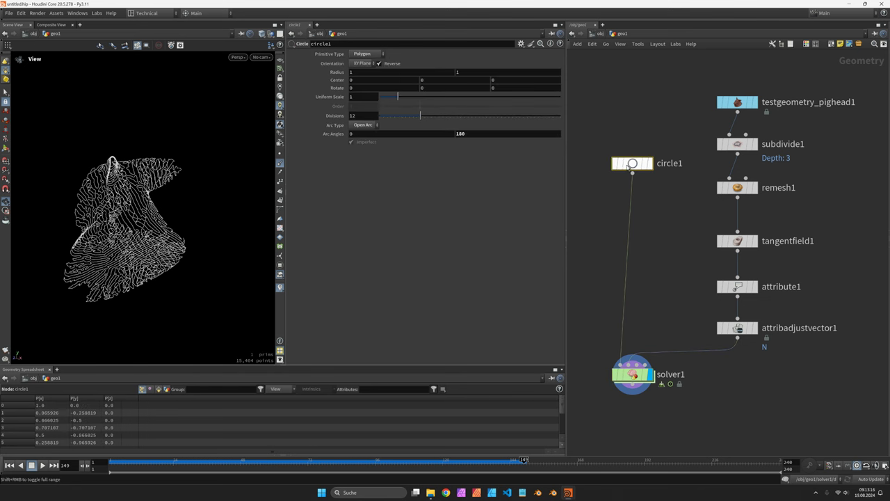
pyautogui.click(364, 125)
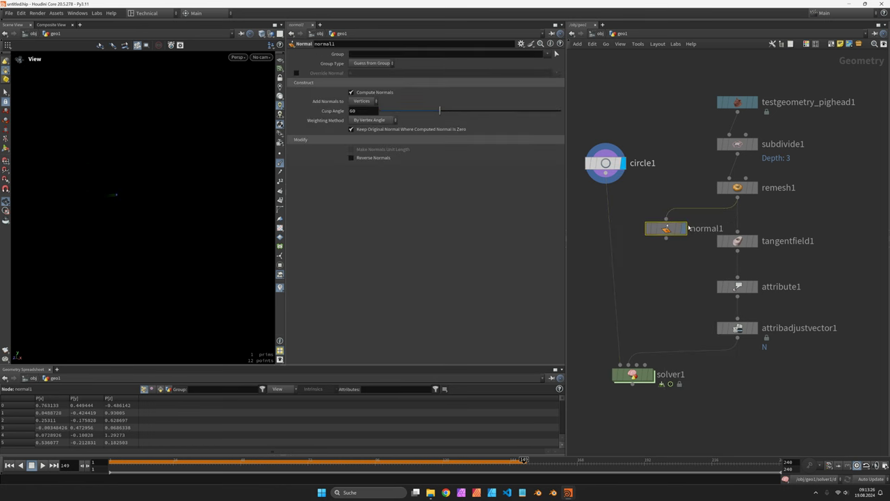
pyautogui.click(665, 228)
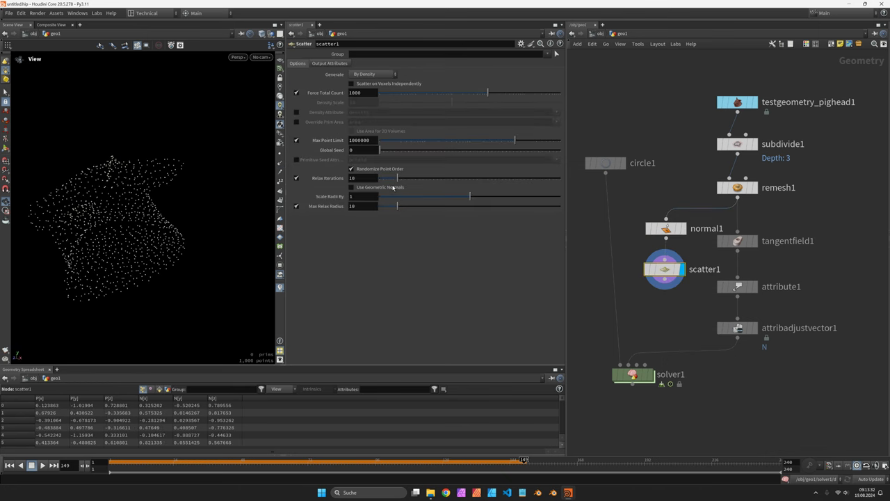
pyautogui.click(351, 187)
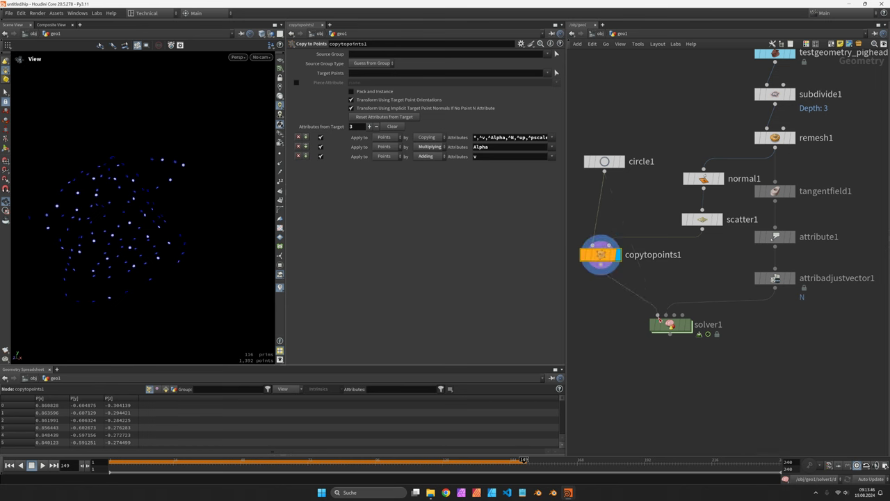
pyautogui.click(671, 324)
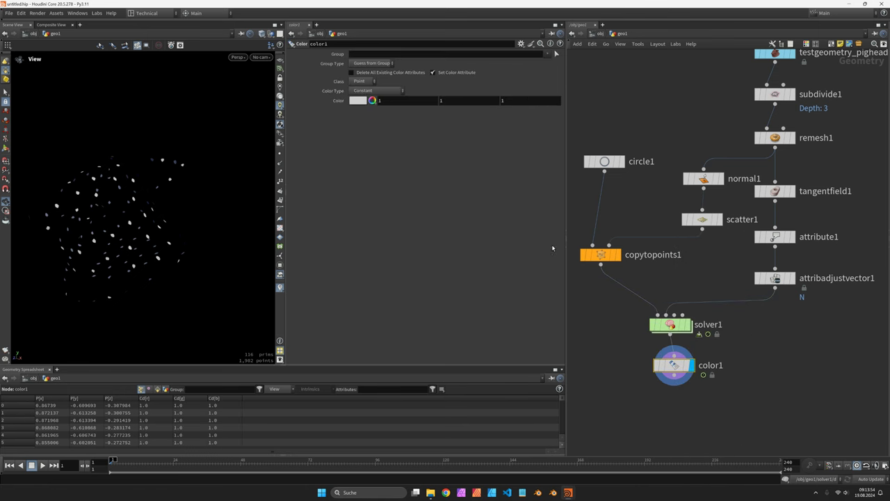
# Append a Color SOP after solver1 with Color Type set to random per curve.
pyautogui.click(376, 91)
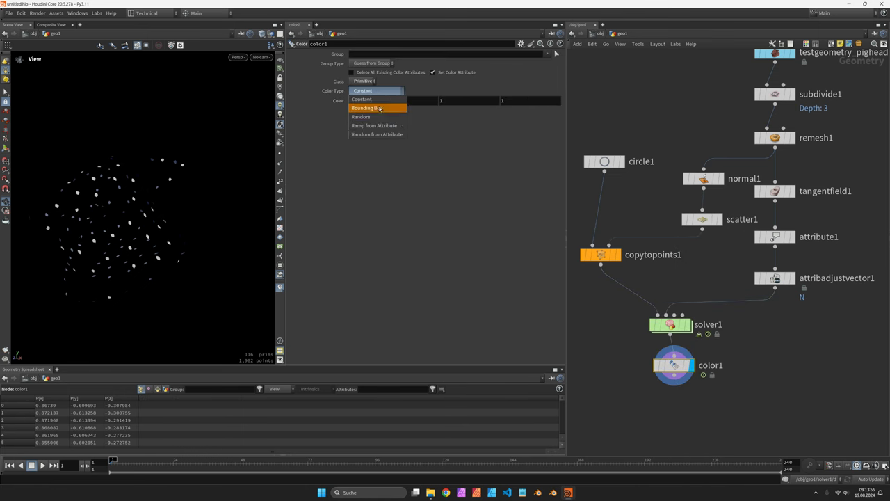
pyautogui.click(362, 117)
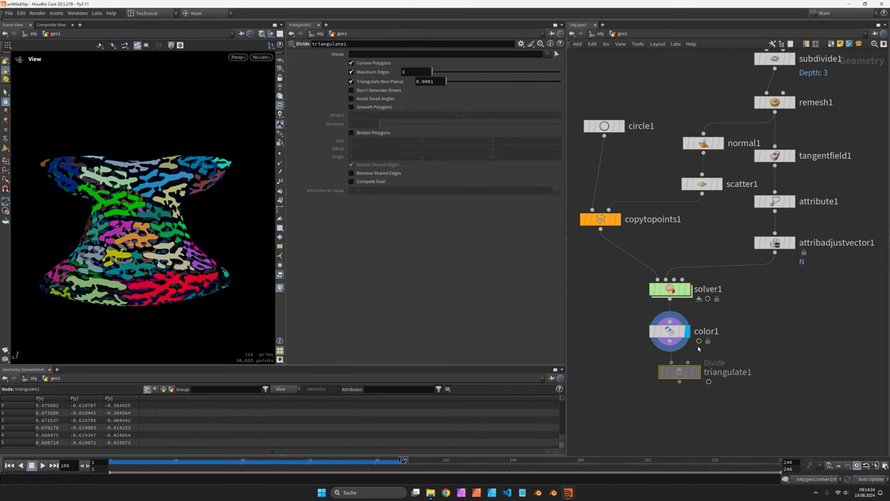
# Enable Don't Generate Slivers on the triangulate fill so the coloured patches avoid sliver triangles.
pyautogui.click(679, 371)
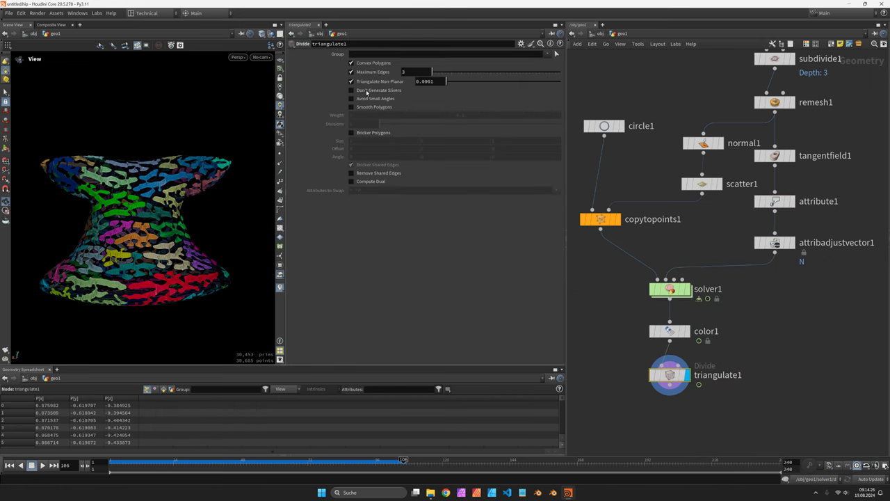